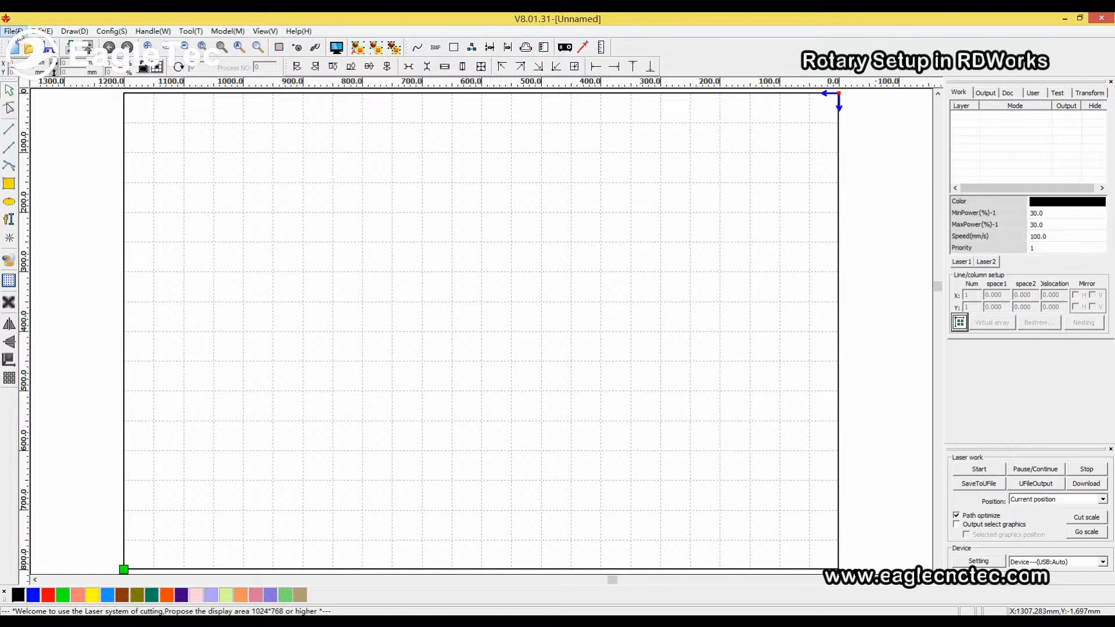
Step: Show the File menu to reach the vendor settings entry
left_click(12, 30)
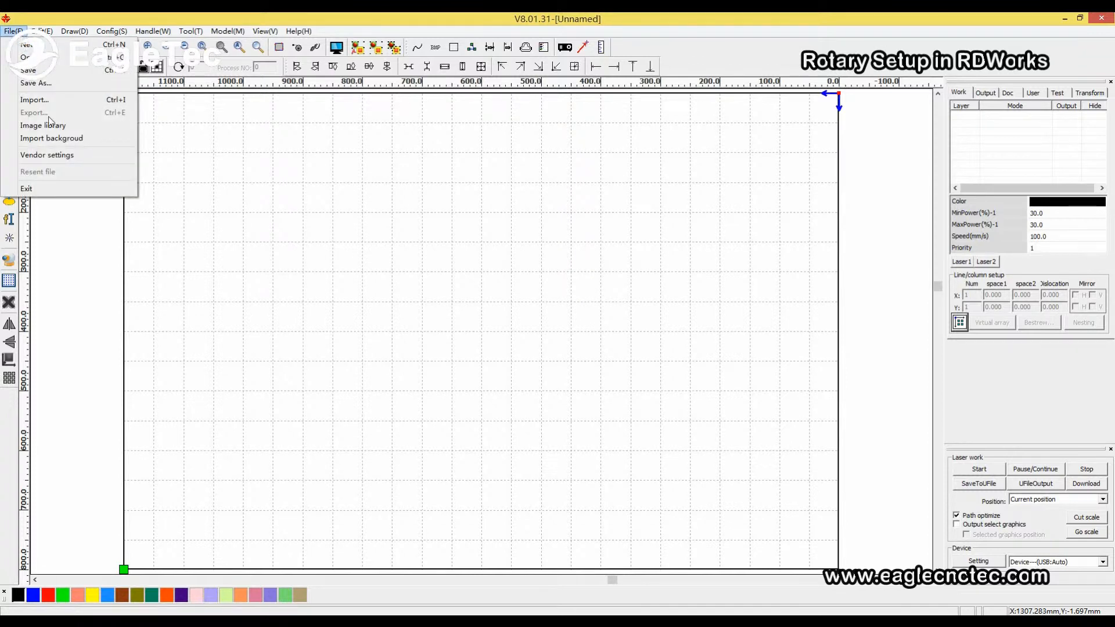
mouse_move(46, 154)
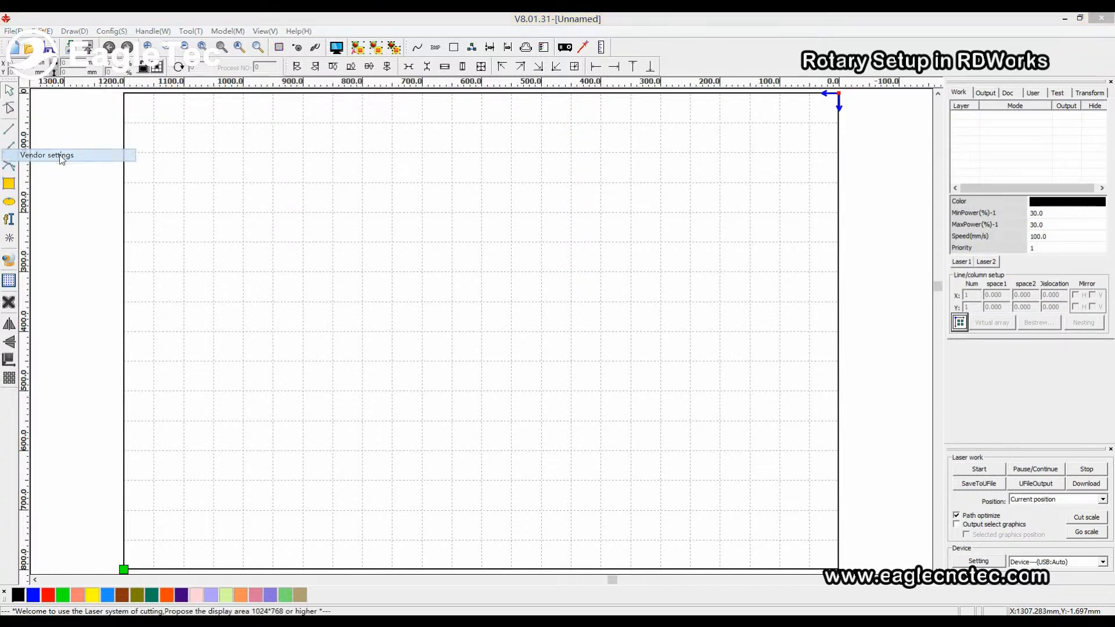
Step: Unlock Vendor settings by entering the vendor password and confirming it
left_click(47, 154)
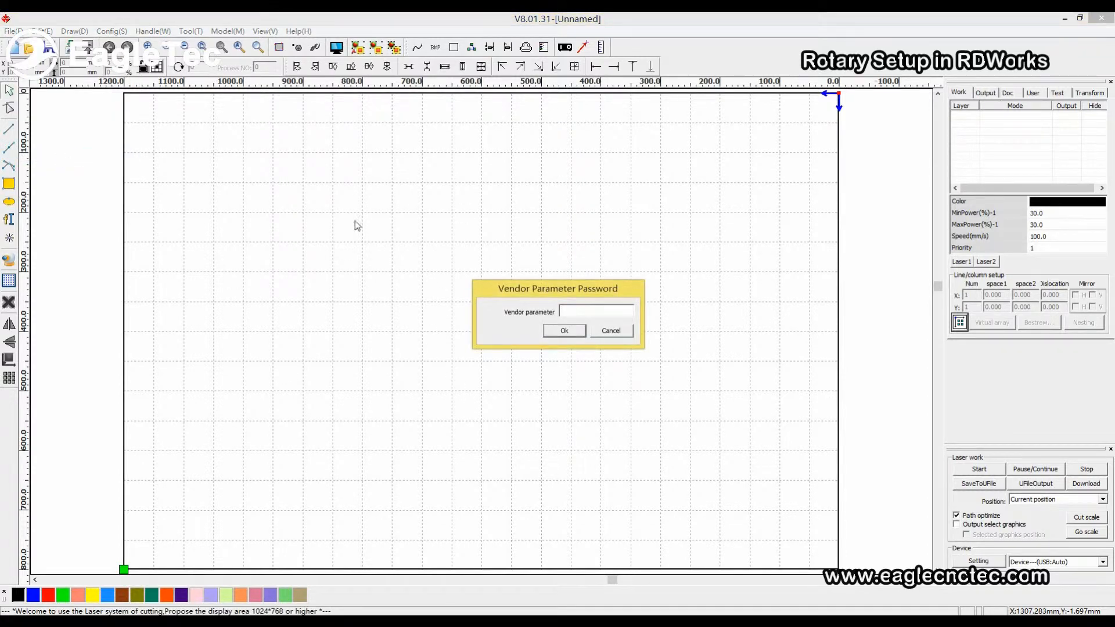
mouse_move(613, 426)
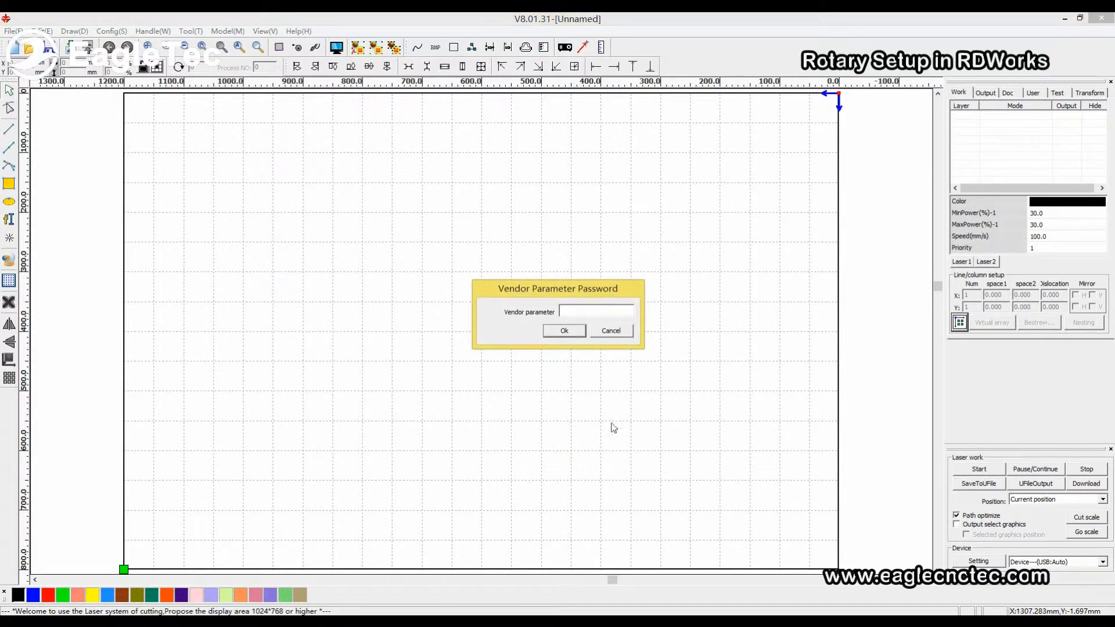
mouse_move(587, 420)
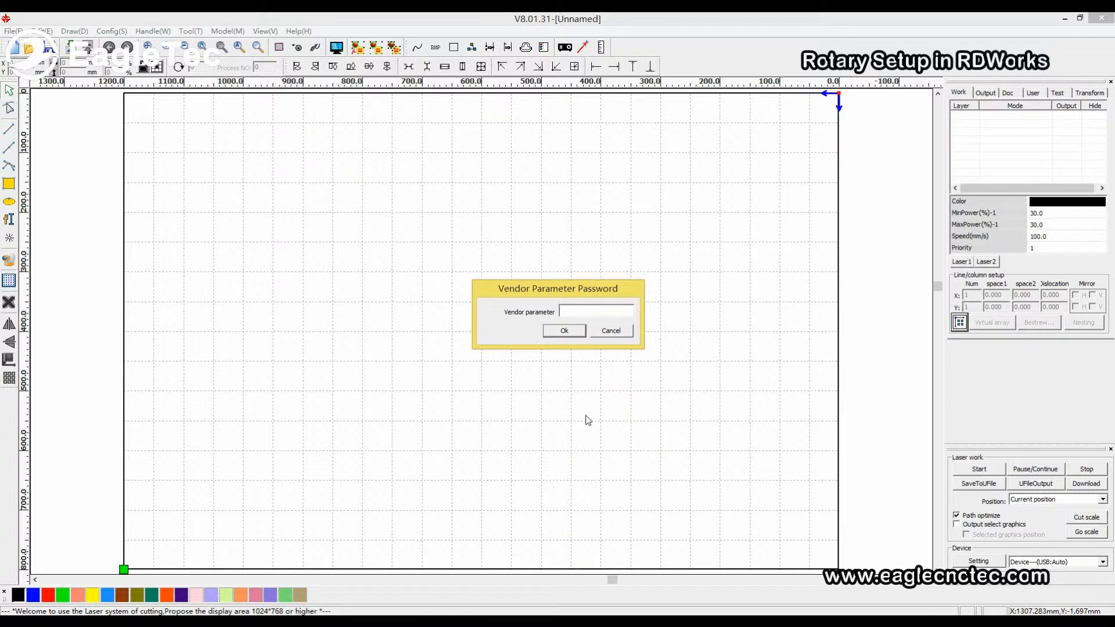
type("**")
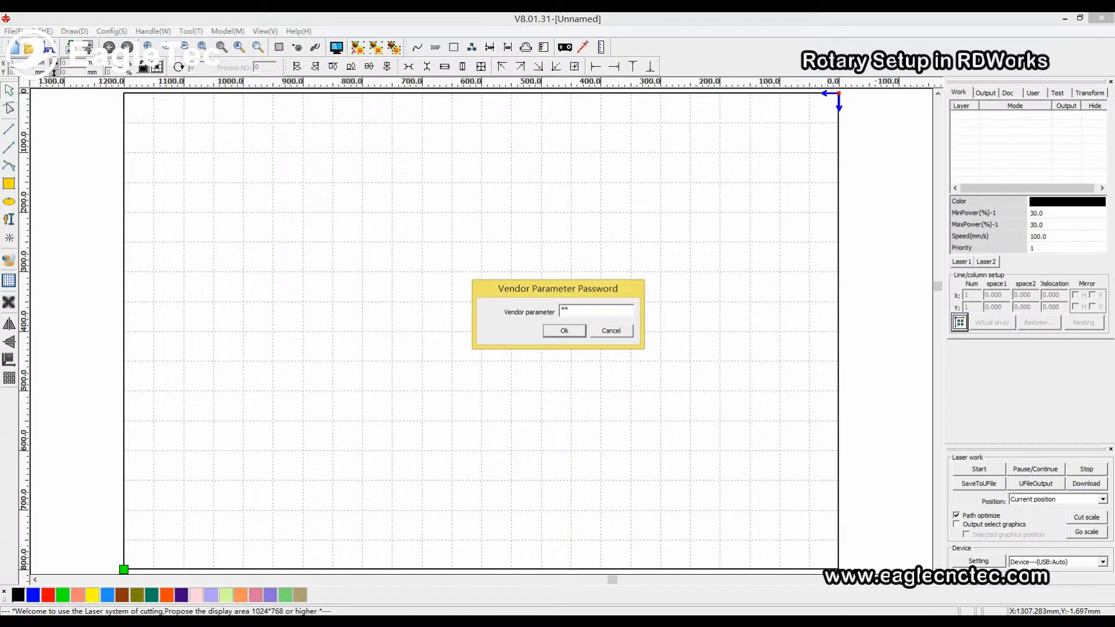
type("****")
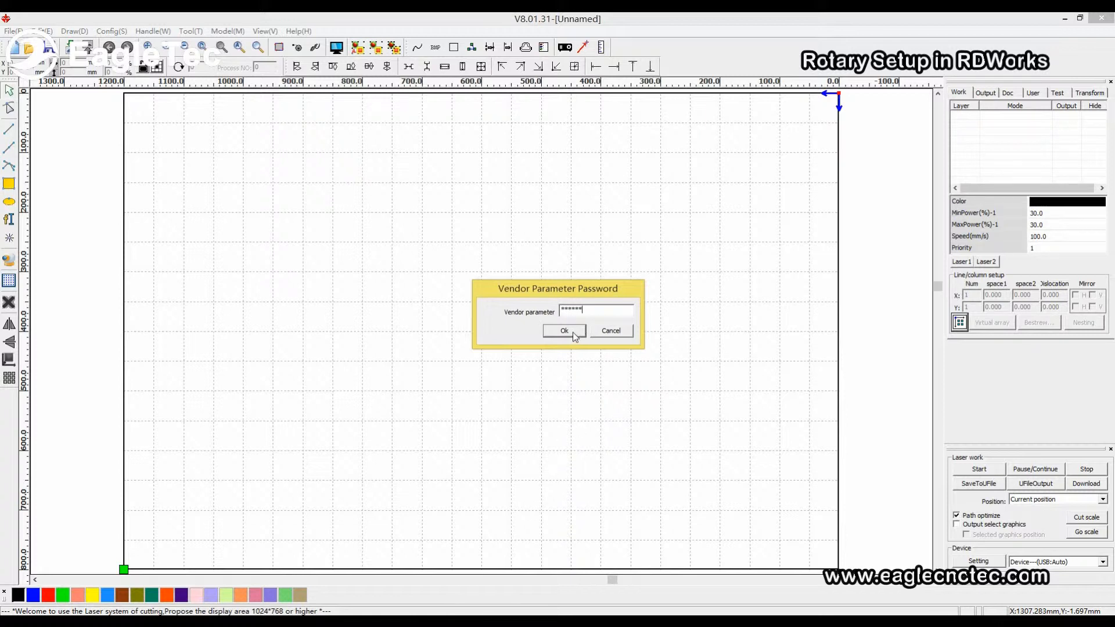
left_click(563, 331)
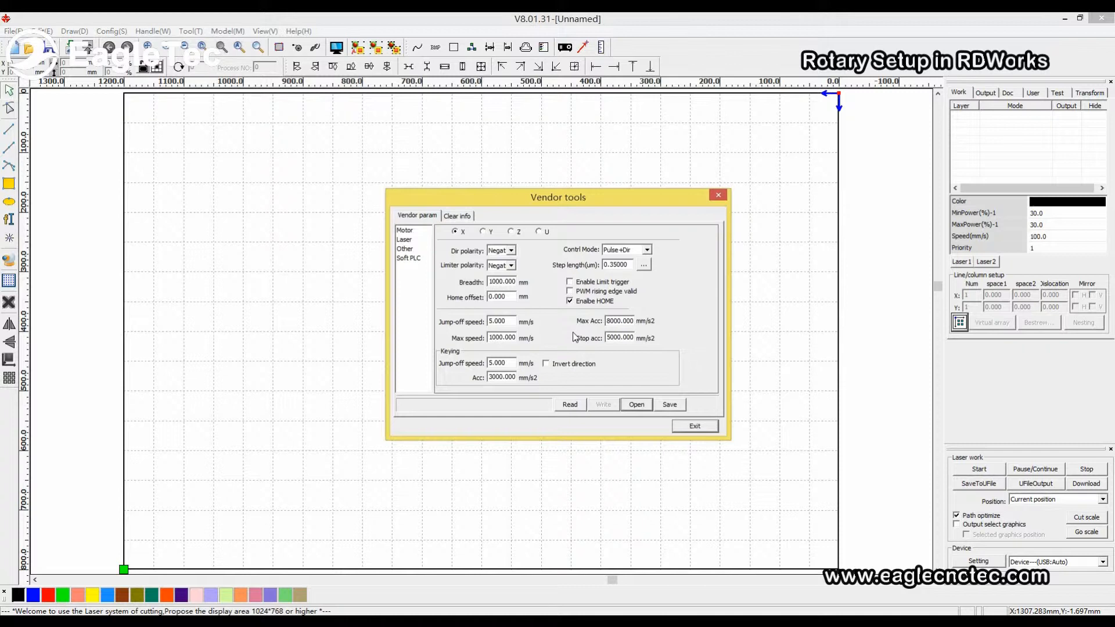
mouse_move(540, 315)
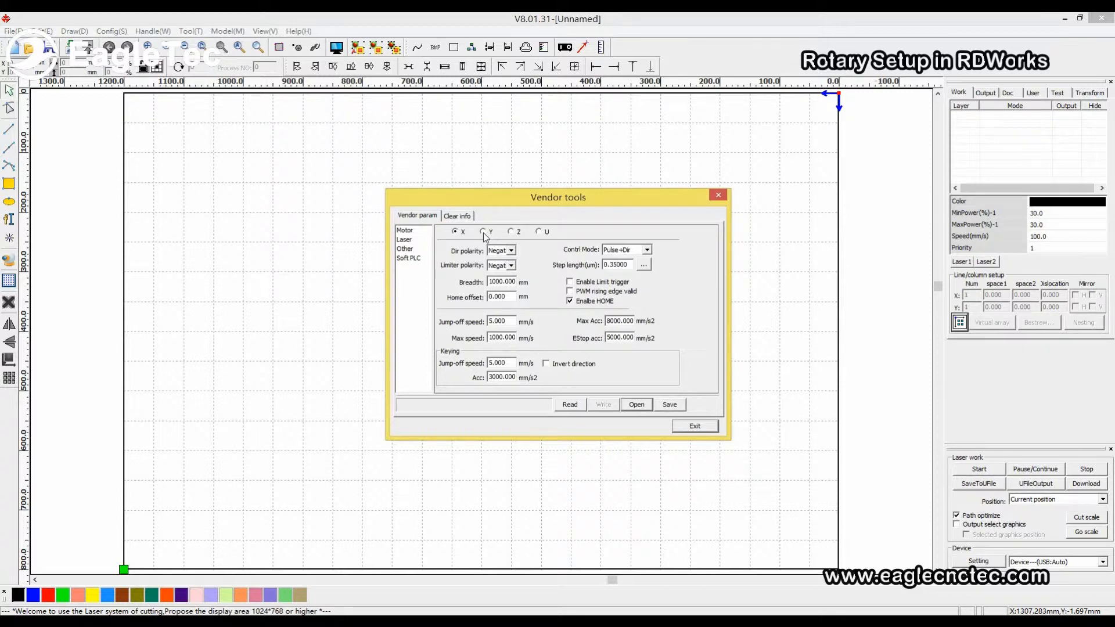
Step: Switch to the Y axis, attempt a Read, dismiss the 'No Connected Device!' warning and reach the step precision calculator
left_click(483, 232)
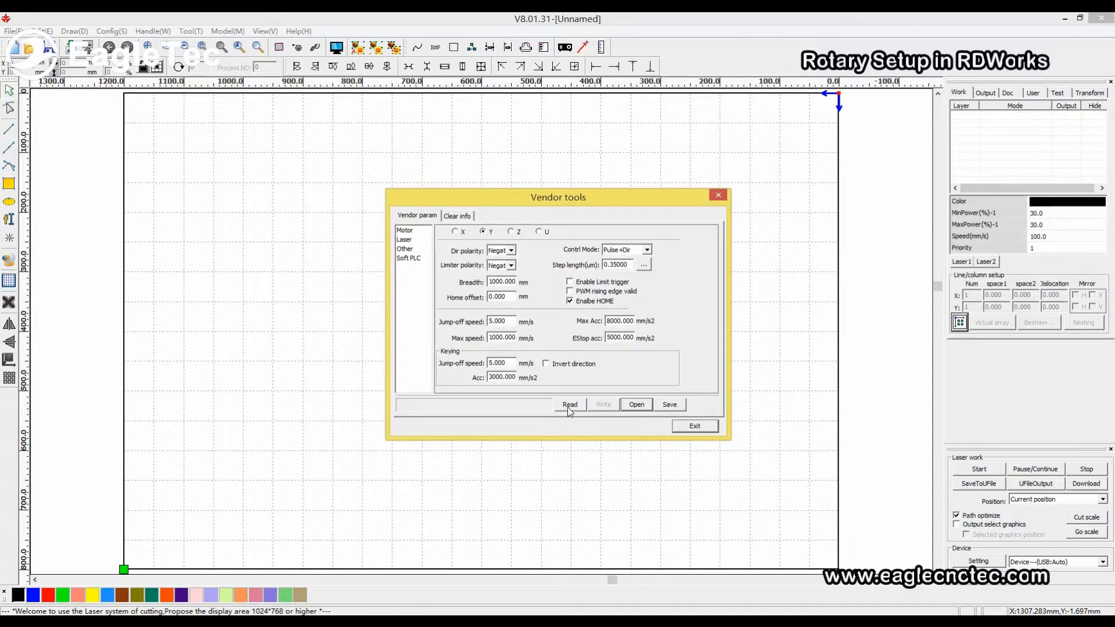
left_click(569, 404)
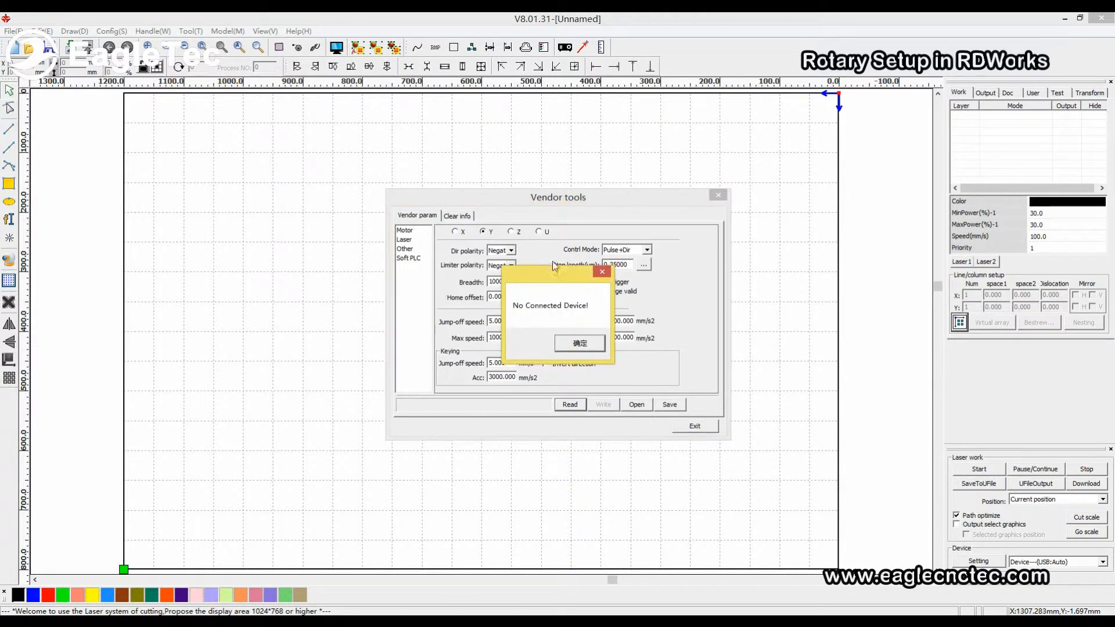
mouse_move(527, 357)
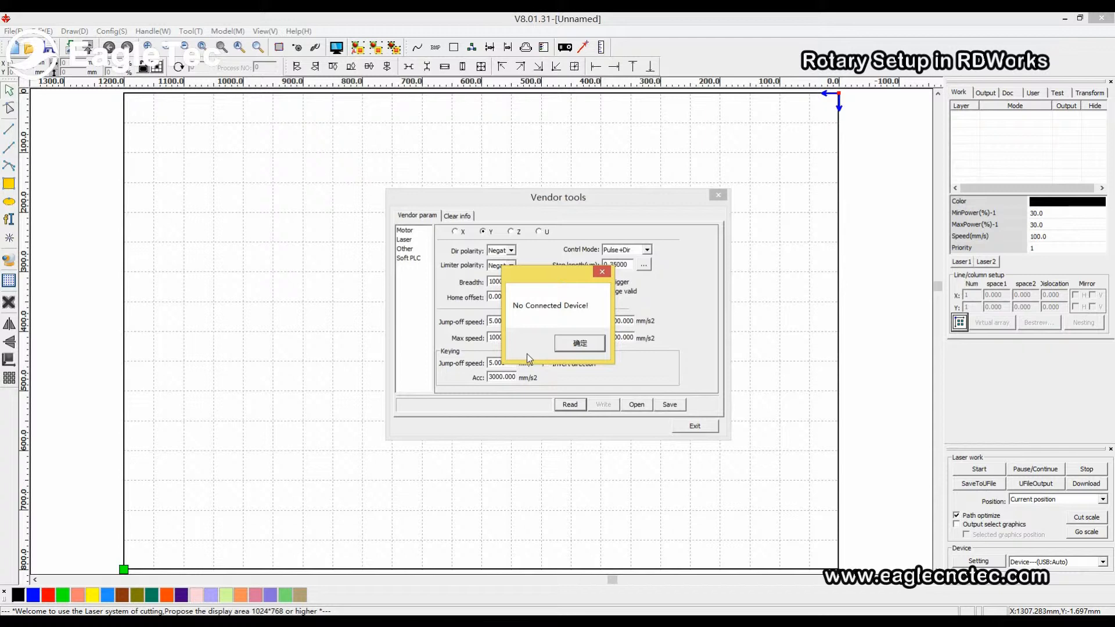
left_click(578, 342)
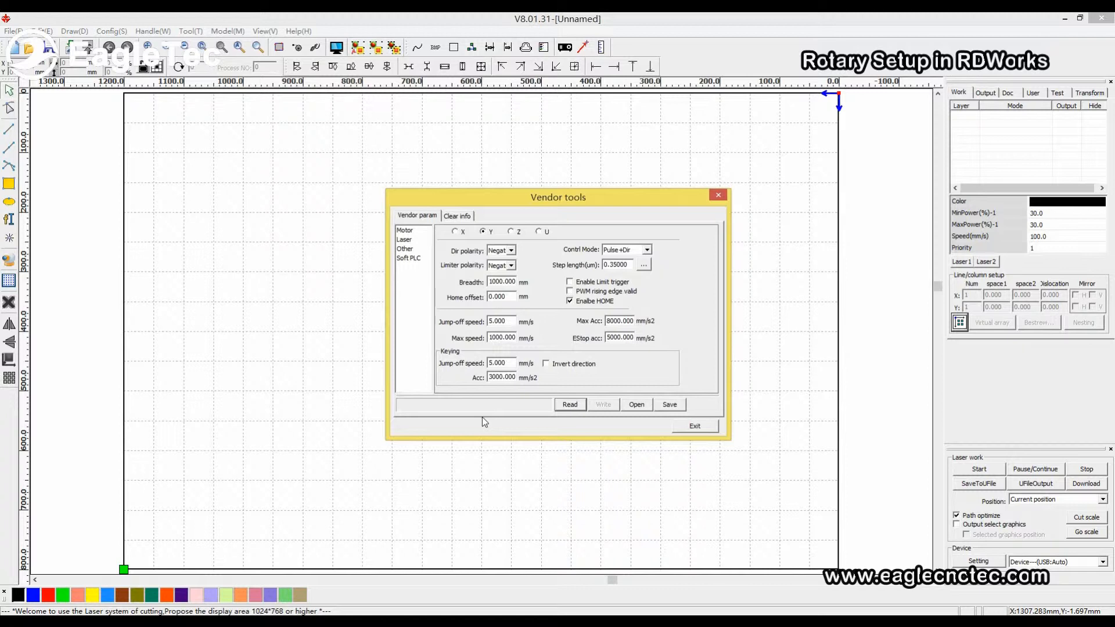
mouse_move(666, 273)
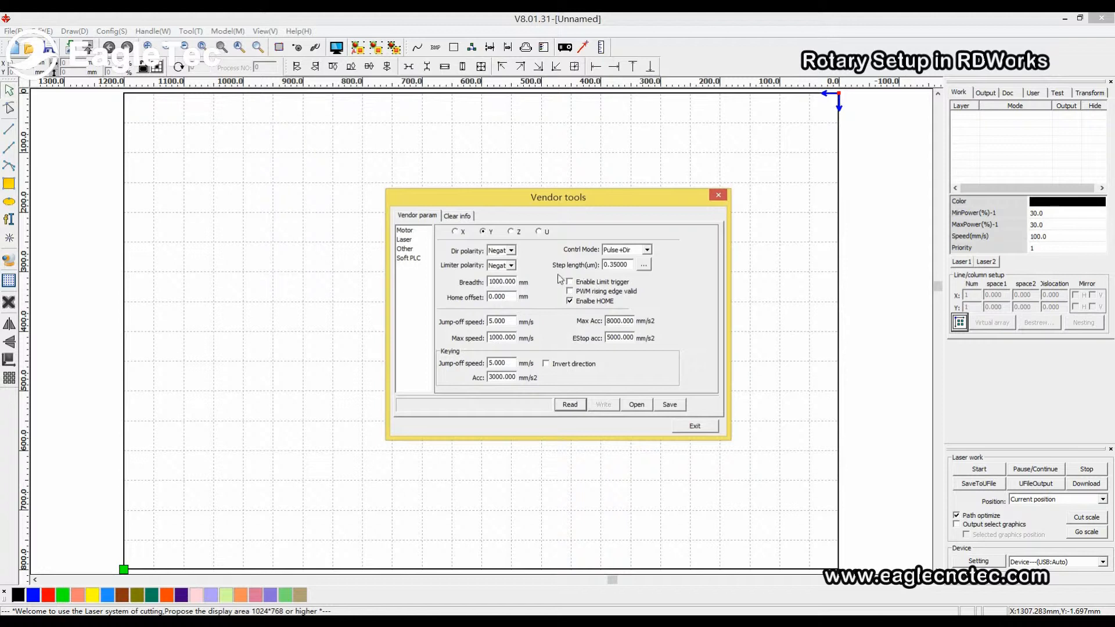
left_click(642, 265)
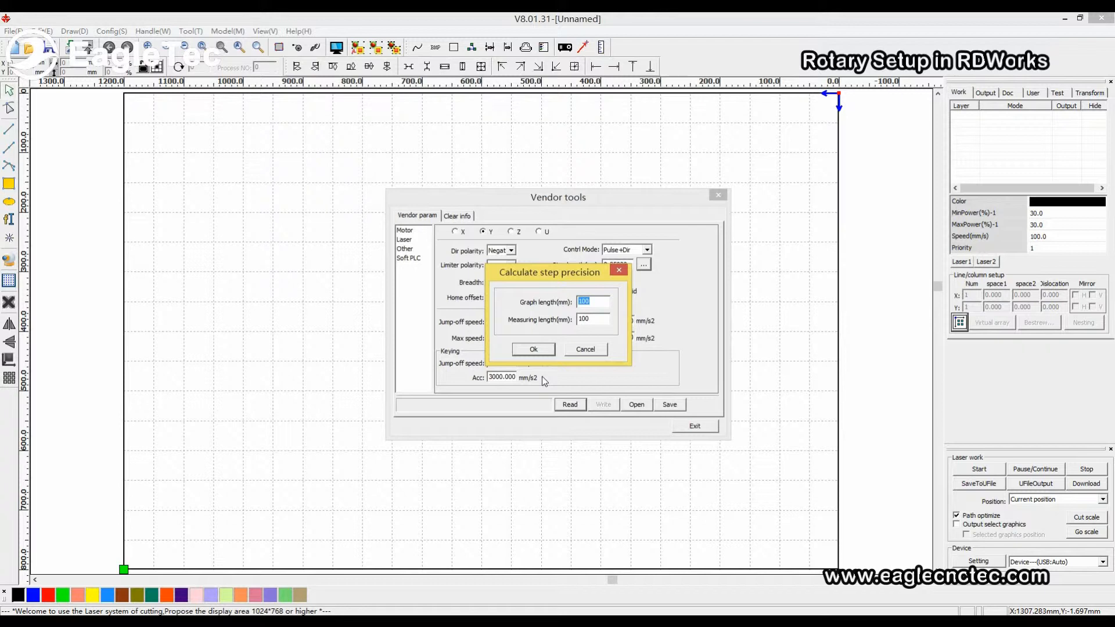
mouse_move(532, 338)
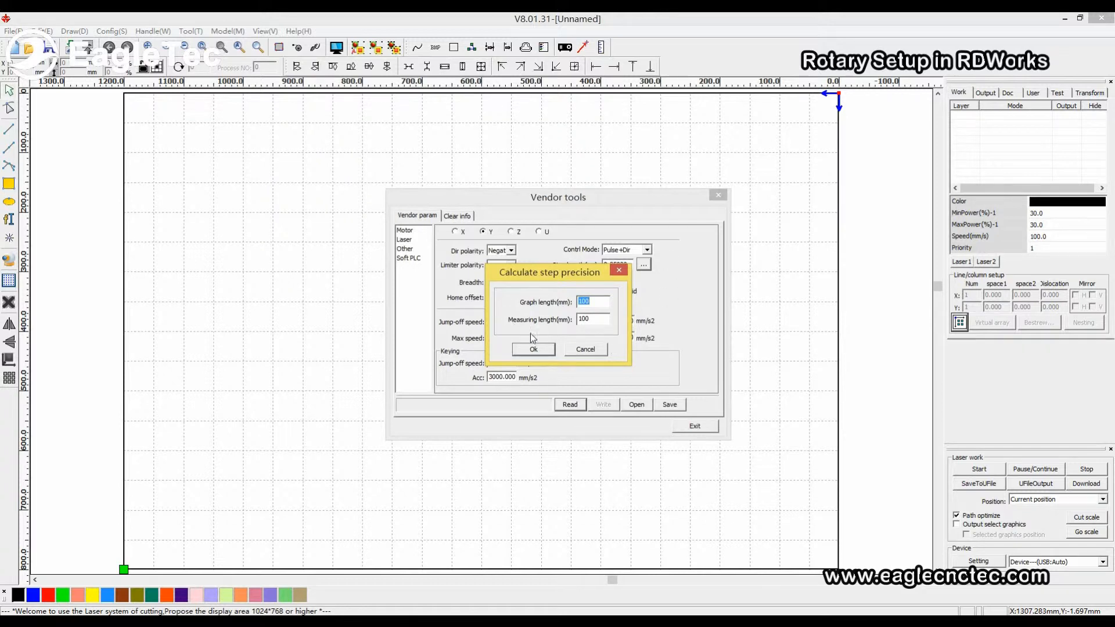
mouse_move(531, 320)
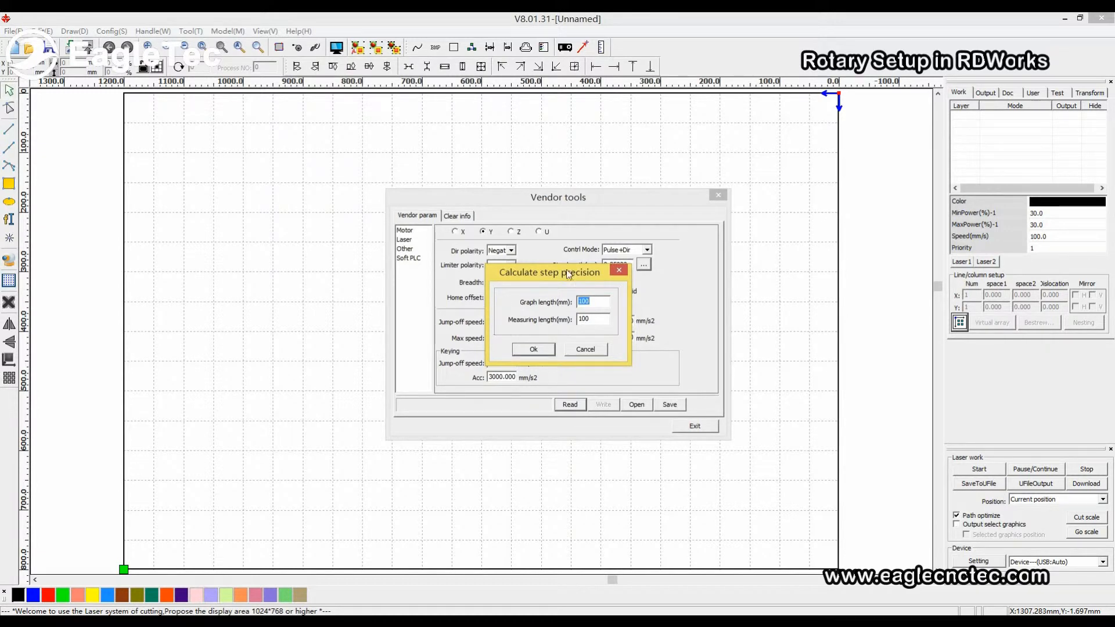
mouse_move(597, 338)
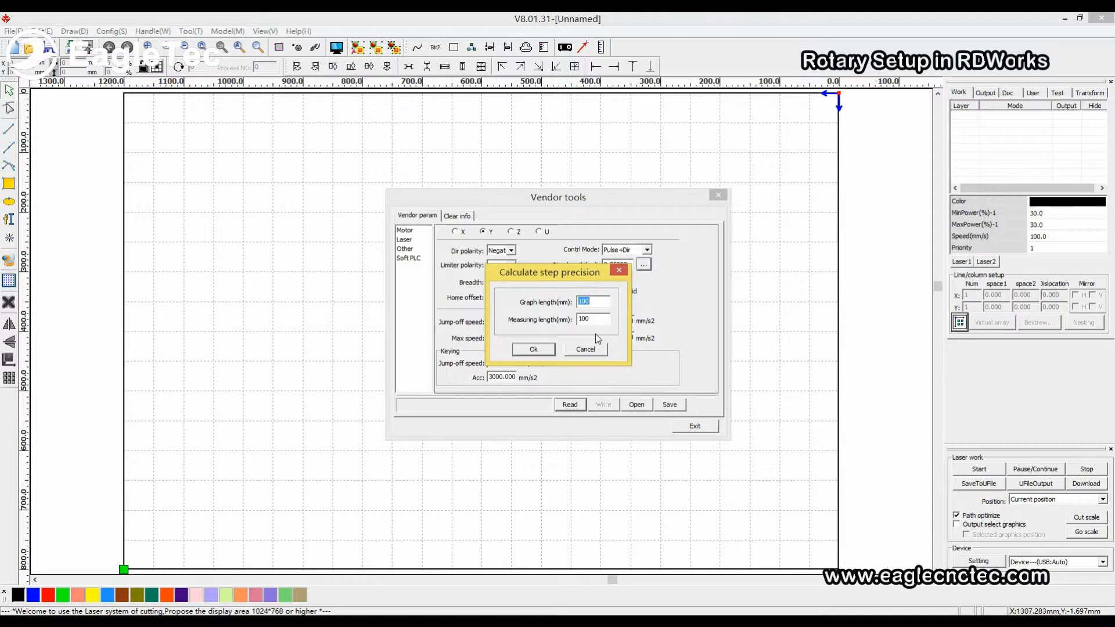
mouse_move(505, 316)
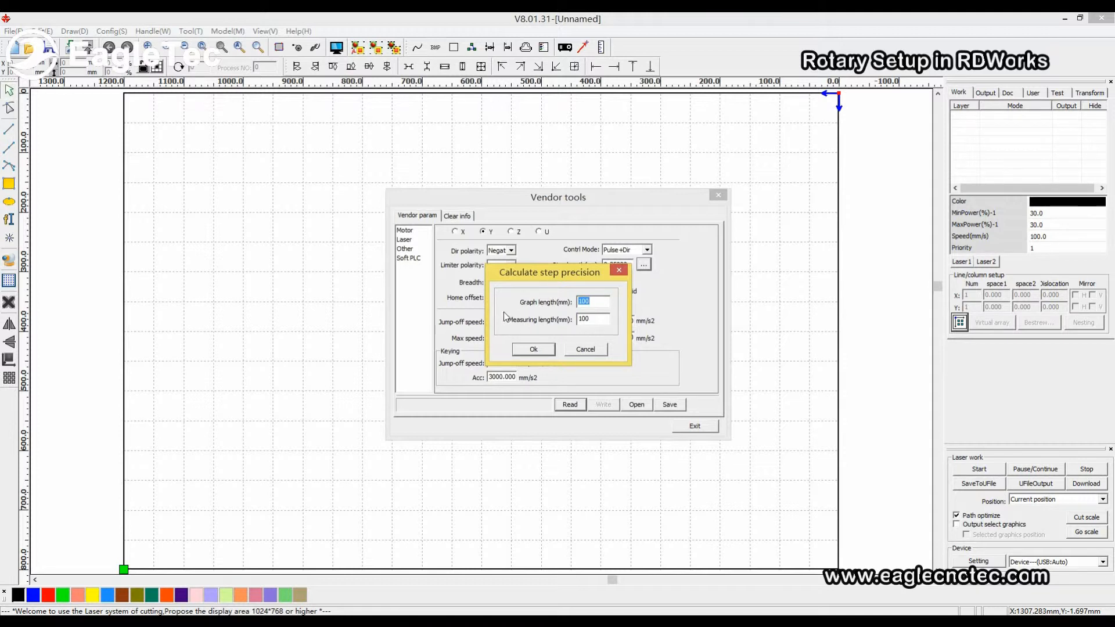
mouse_move(566, 314)
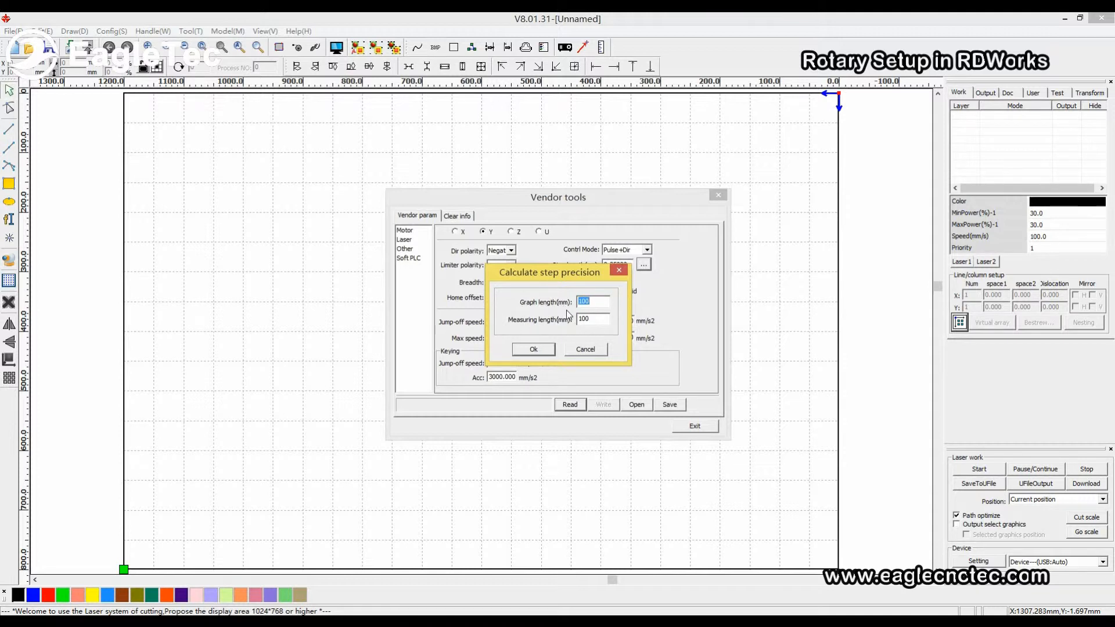
Step: Set graph length 10 mm and measuring length 14 mm in the step precision calculator
left_click(592, 302)
type("10")
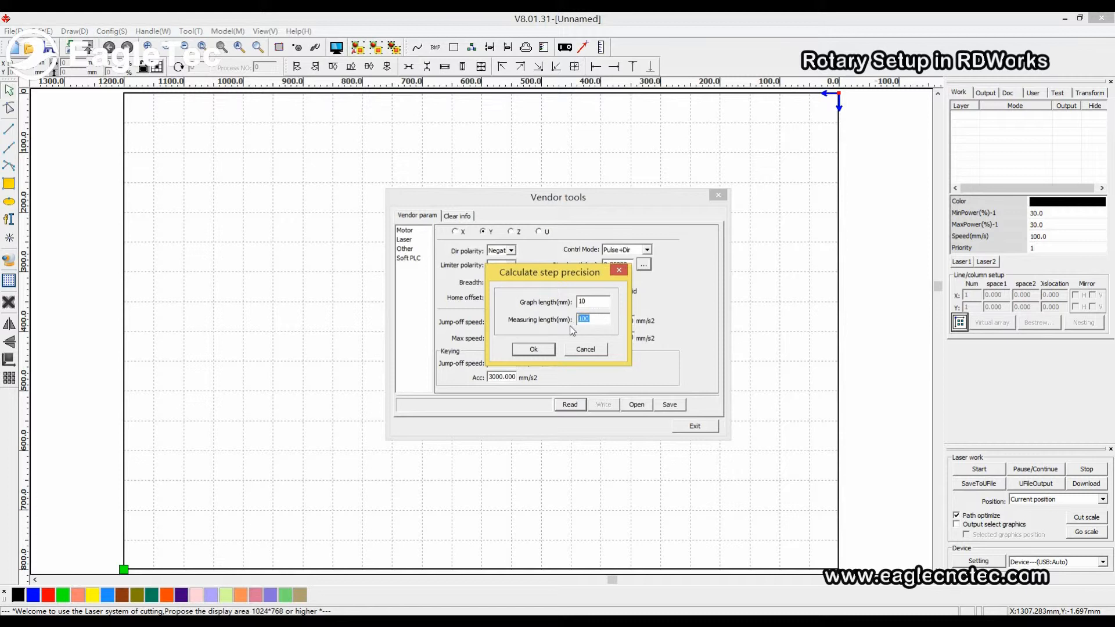
key("Delete")
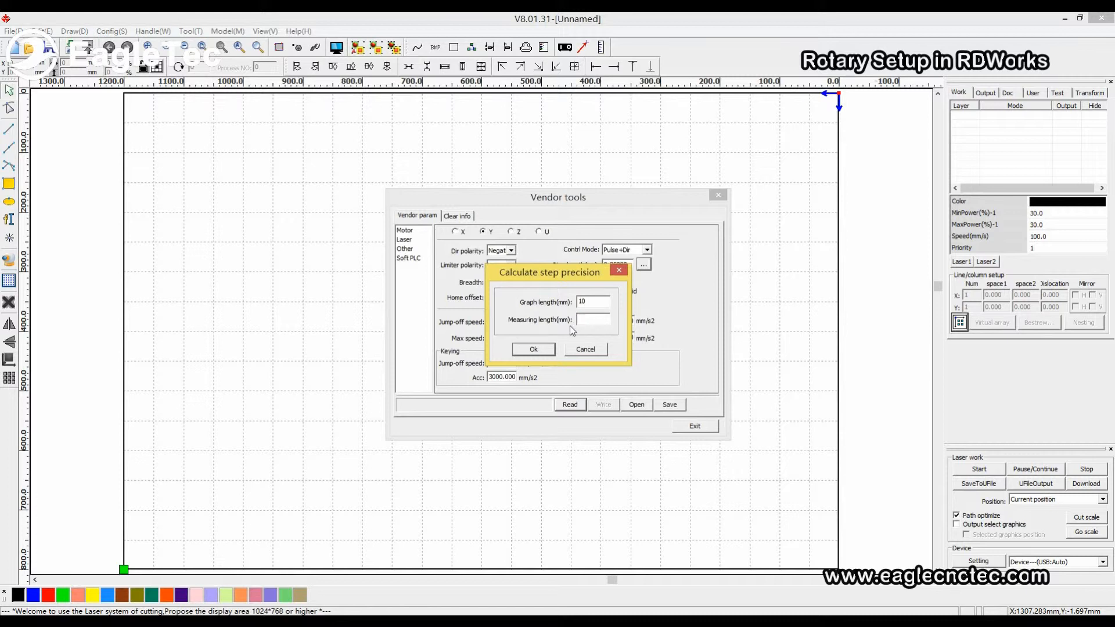
type("1")
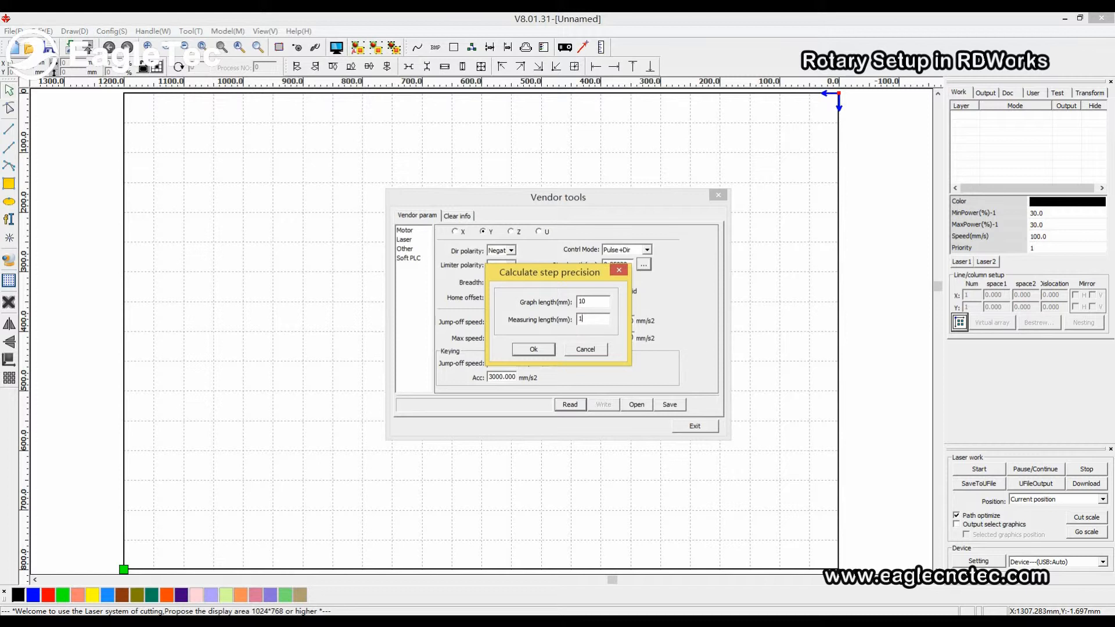
type("4")
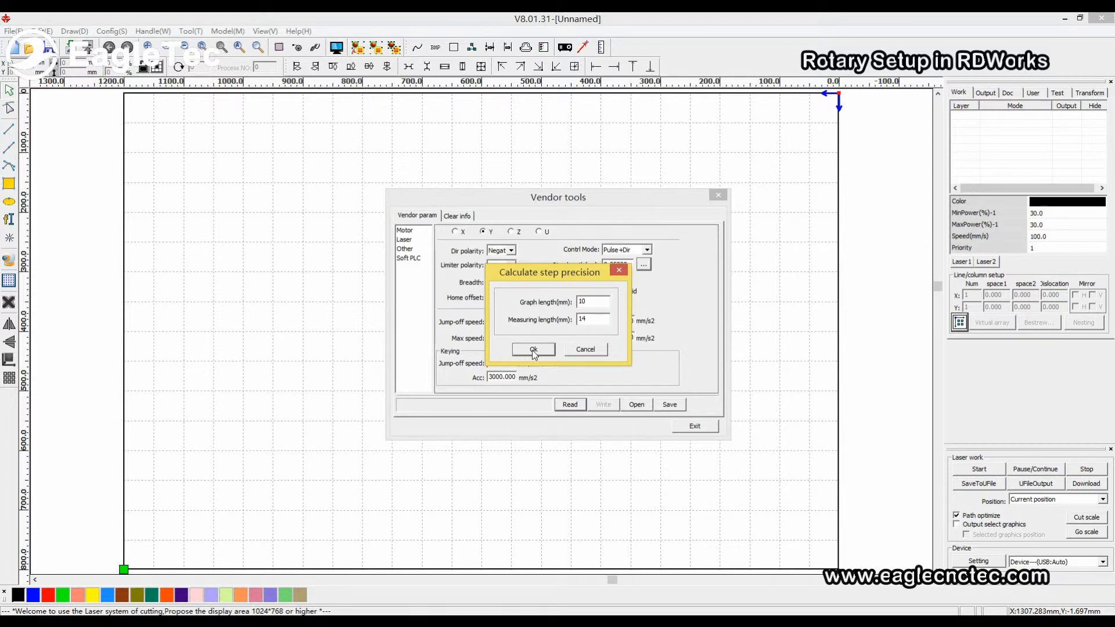
Step: Apply the recalculated Y-axis step length of 0.49000 and exit Vendor tools
left_click(533, 350)
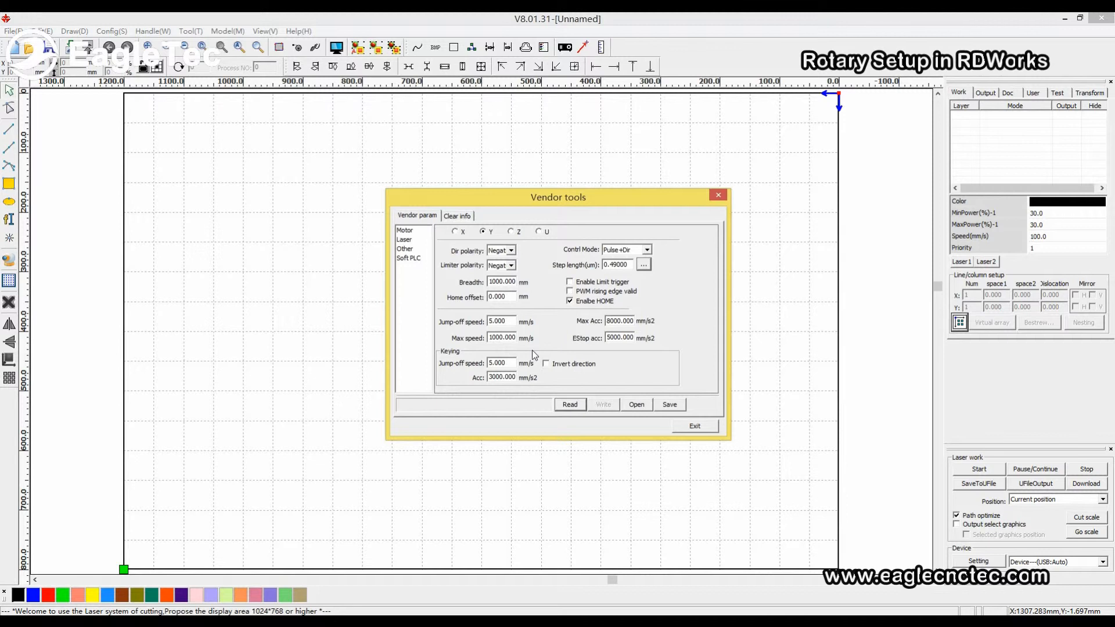
mouse_move(607, 522)
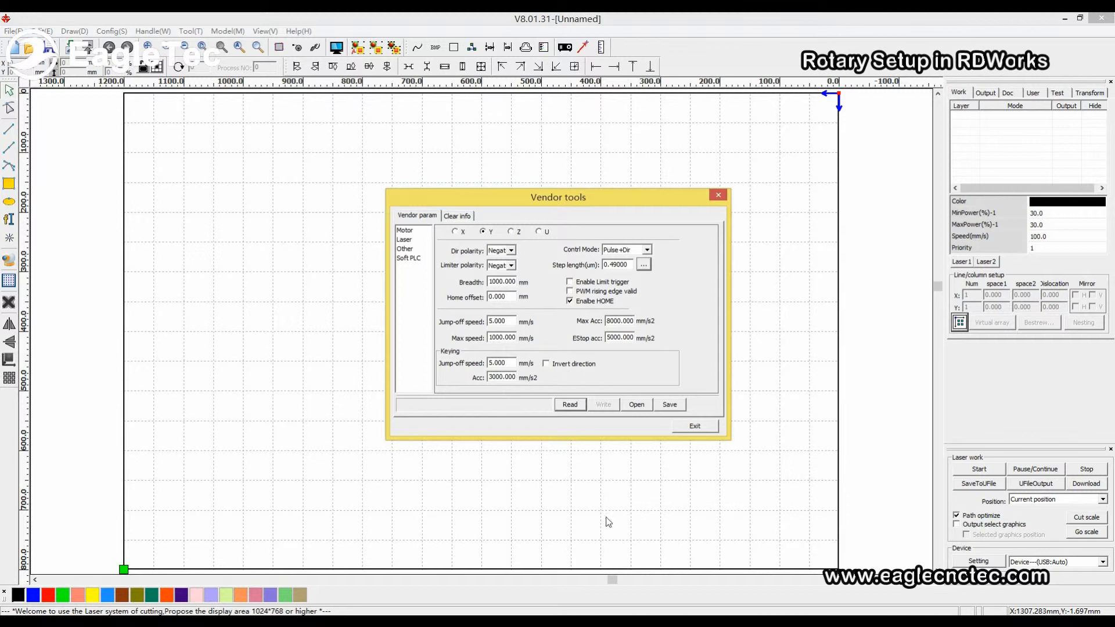
mouse_move(596, 481)
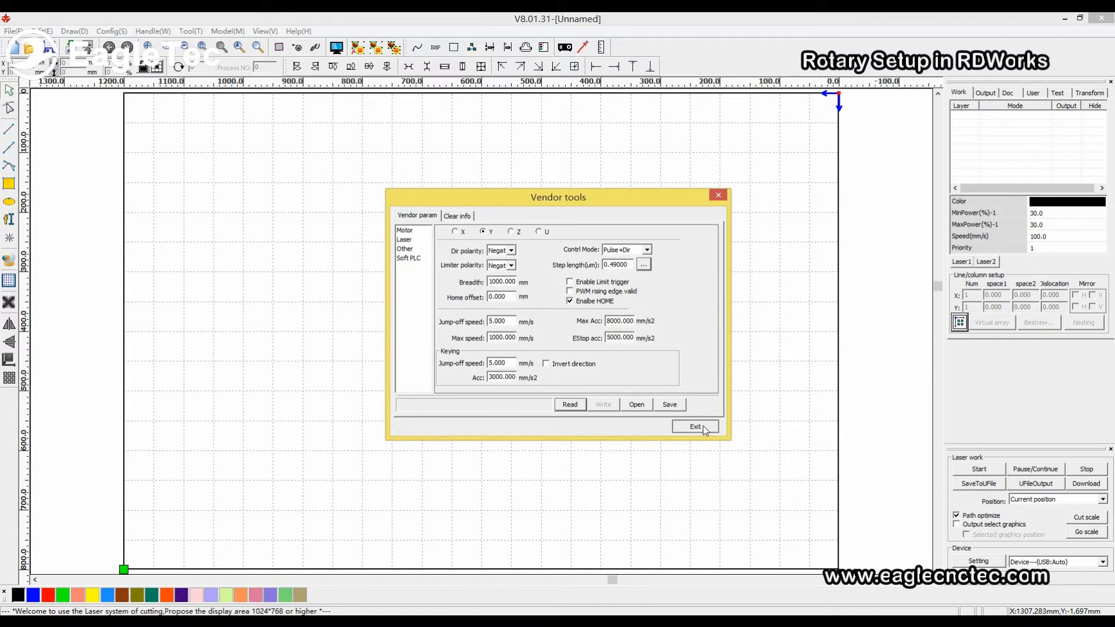
left_click(694, 426)
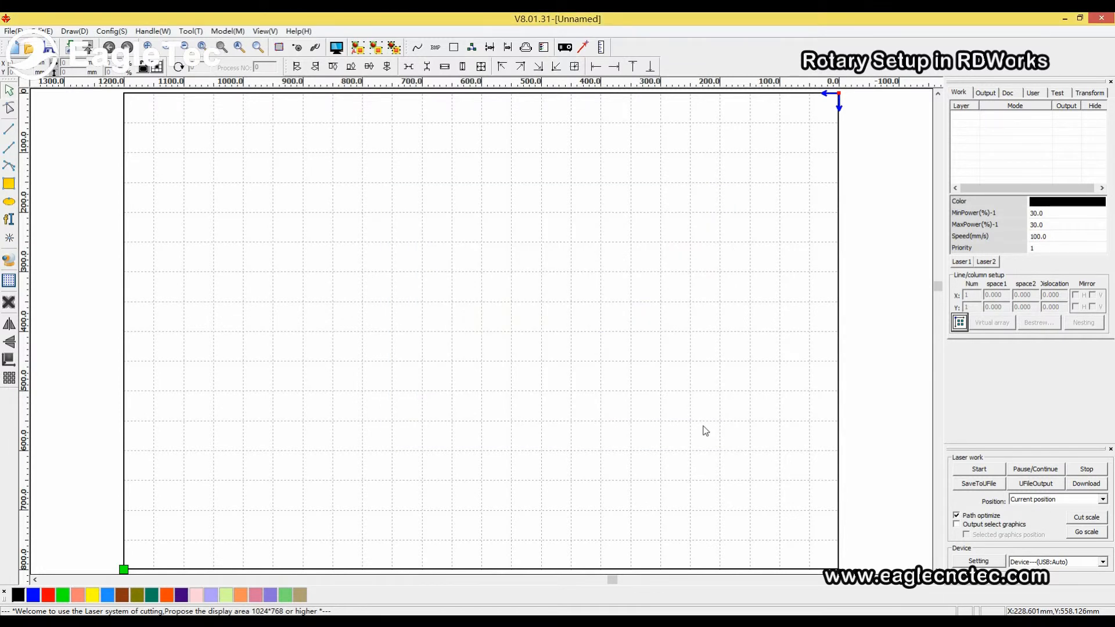